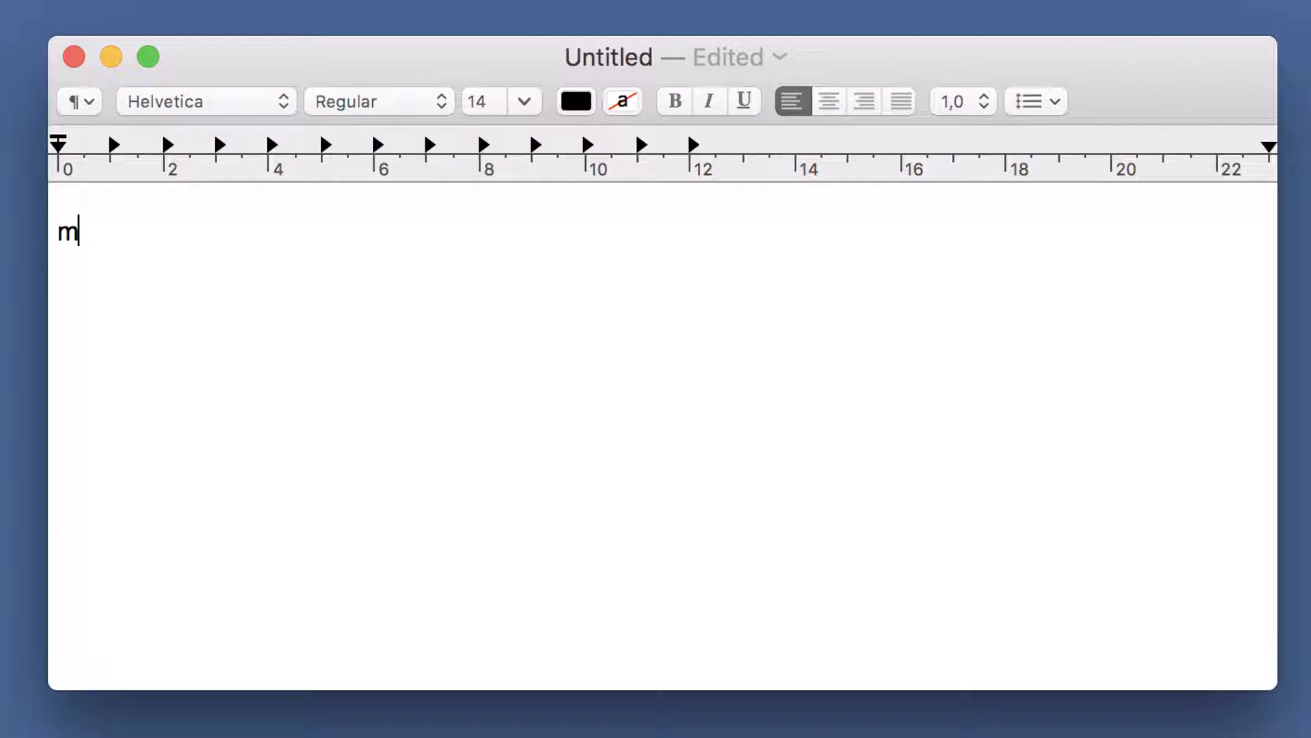
# Type mfp in TextEdit and bring up the phrase 'My first phrase' in PhraseExpress
pyautogui.write('fp')
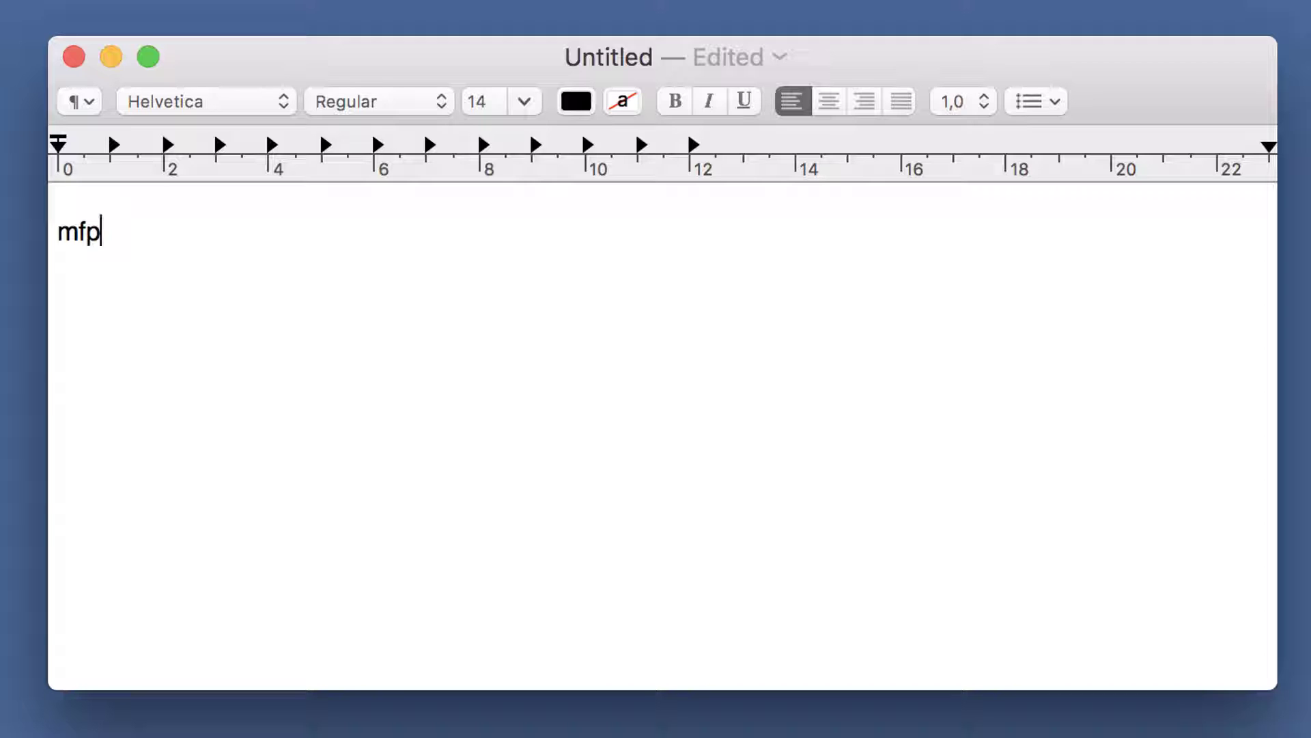
pyautogui.write('My first phrase')
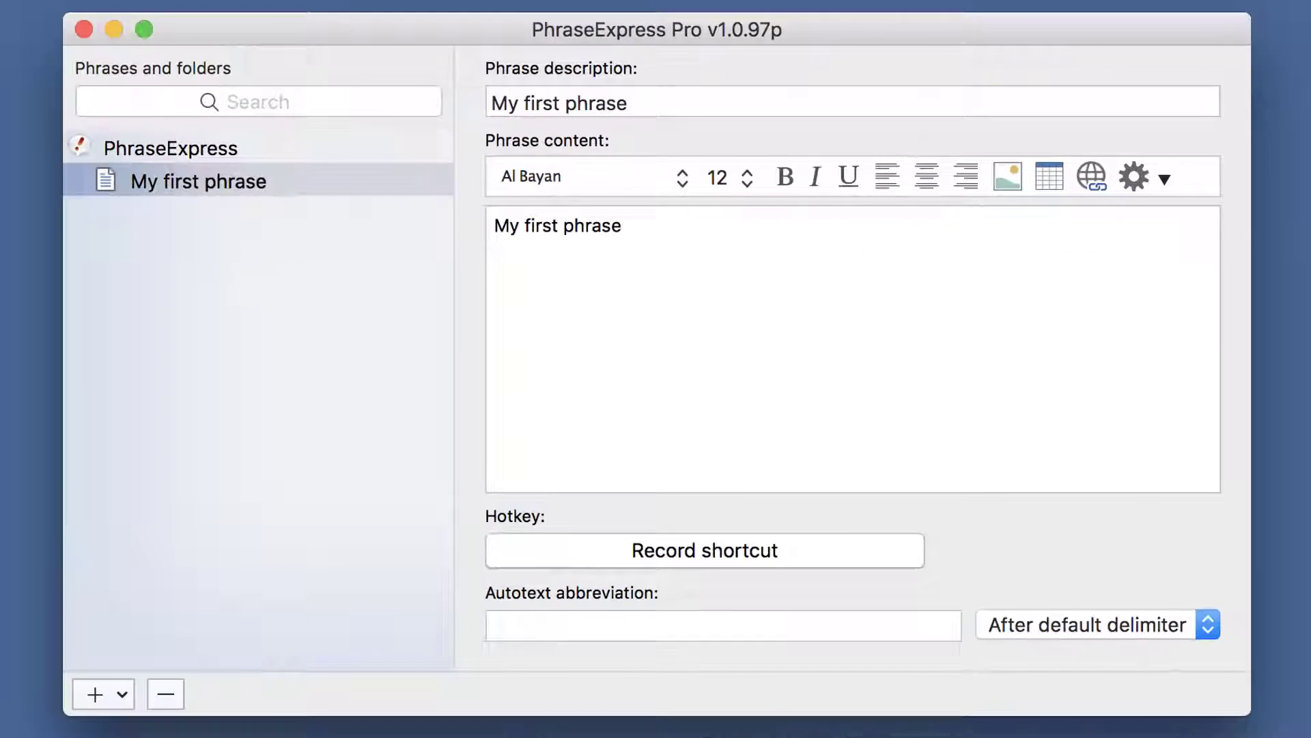
# Give 'My first phrase' the autotext abbreviation mfp
pyautogui.click(622, 225)
pyautogui.write('m')
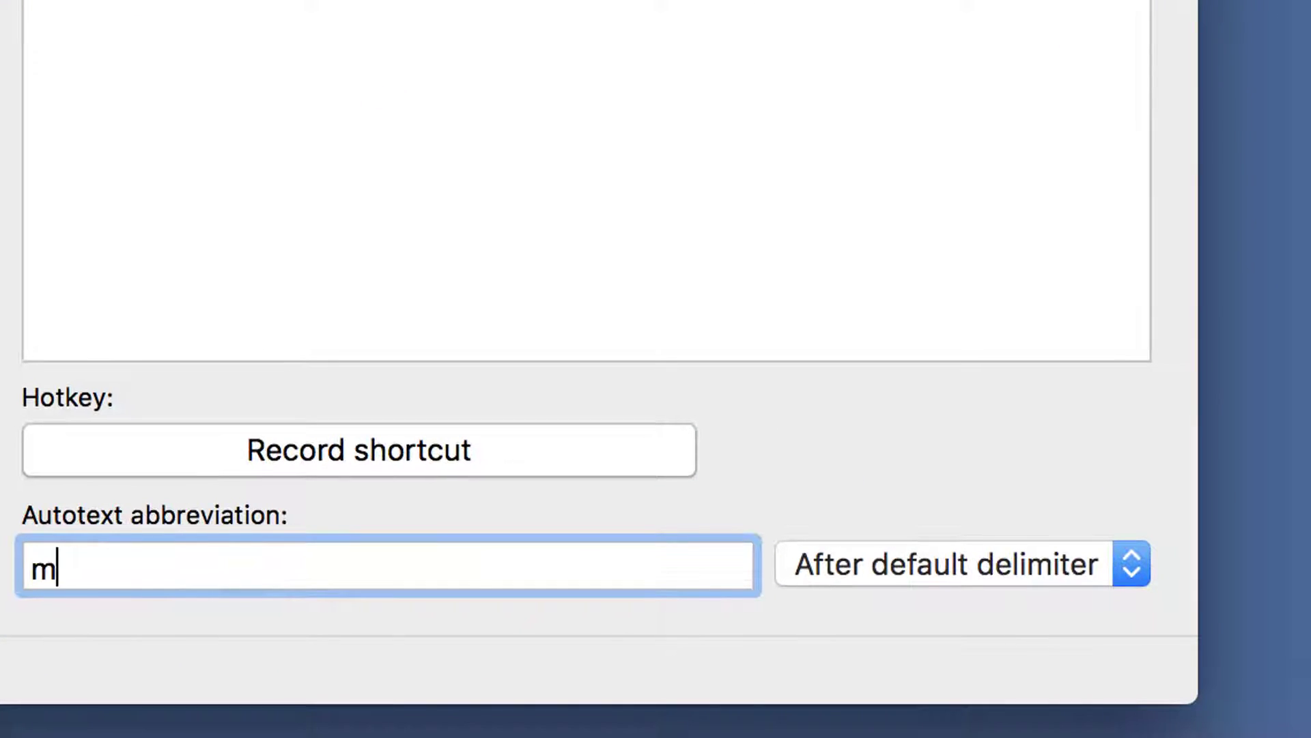
pyautogui.write('fp')
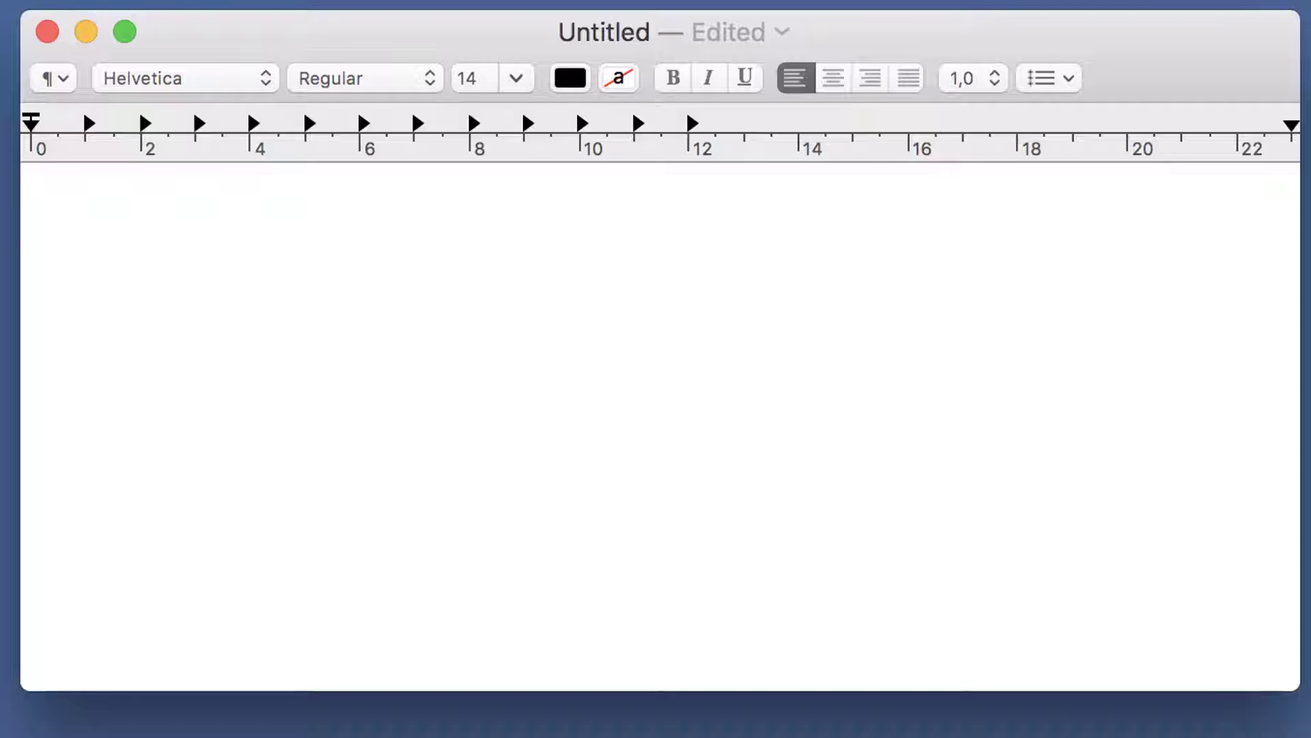
# Type the test letters mf into the empty TextEdit document
pyautogui.write('mfp')
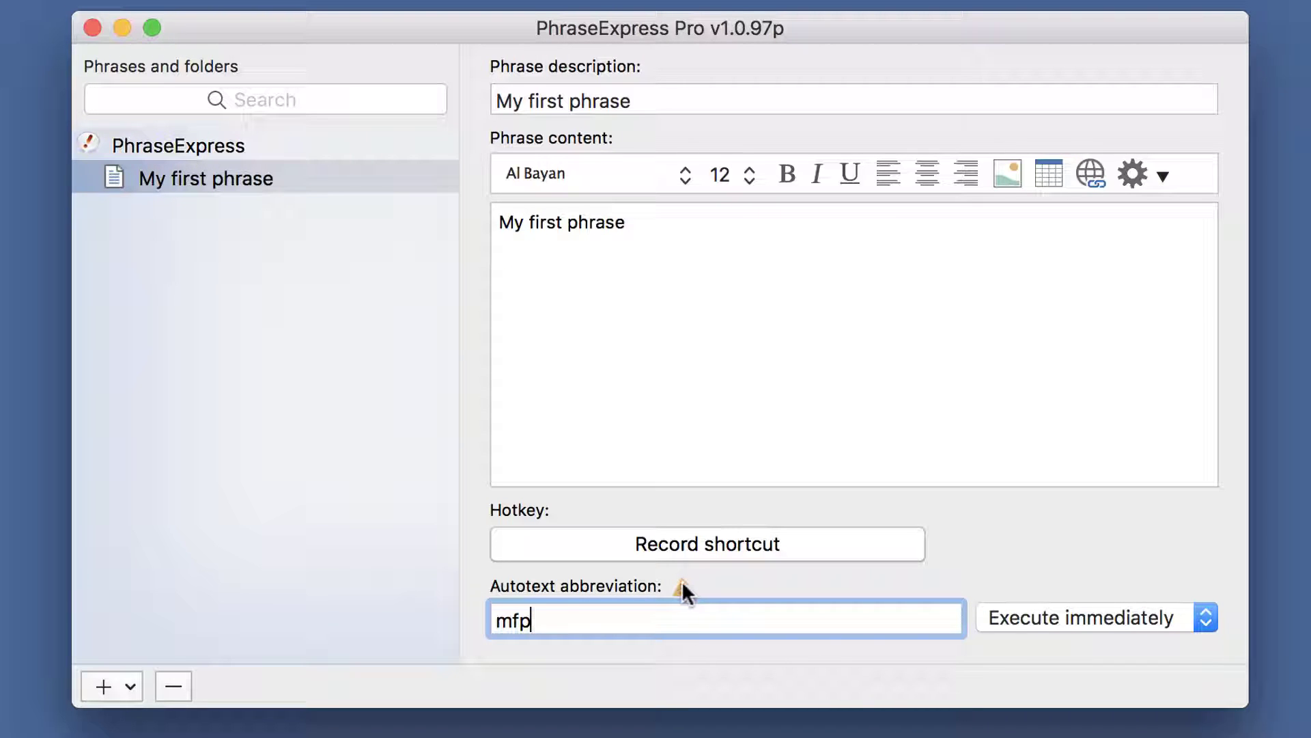
pyautogui.moveTo(686, 593)
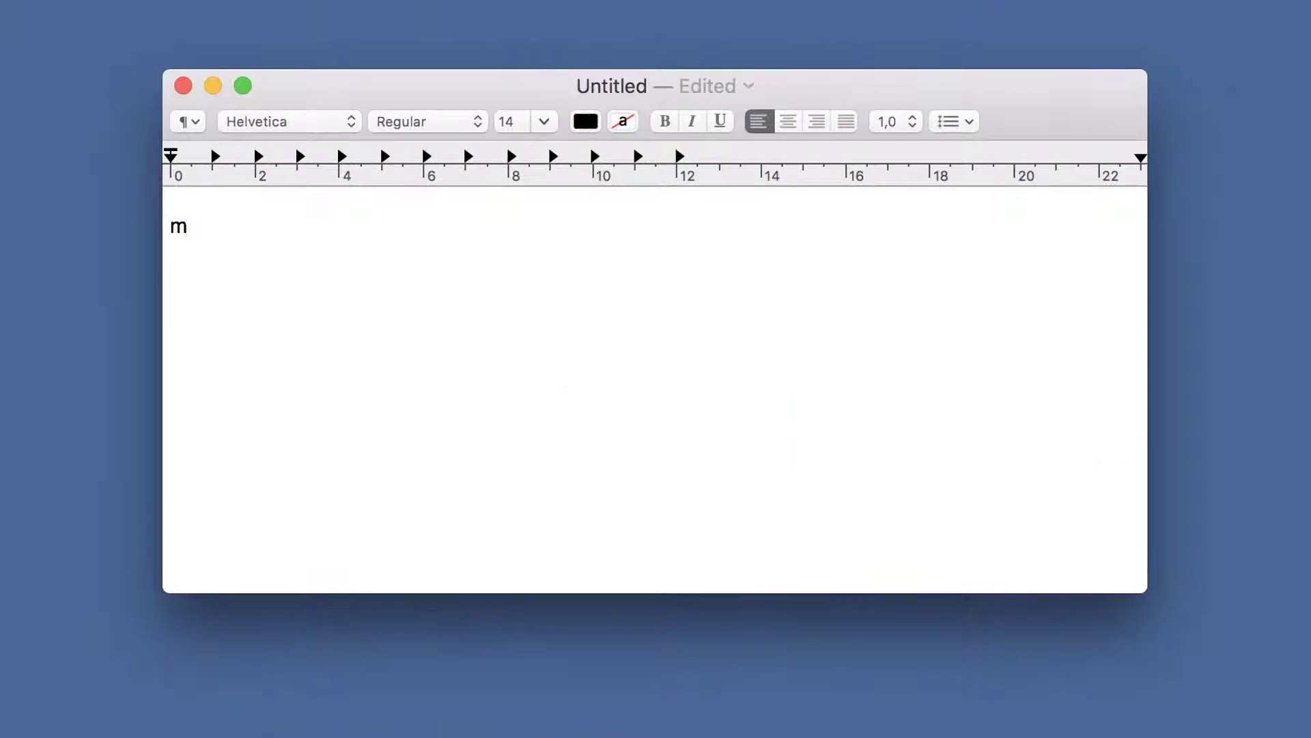
# Complete mfp in TextEdit so it expands into 'My first phrase.'
pyautogui.write('f')
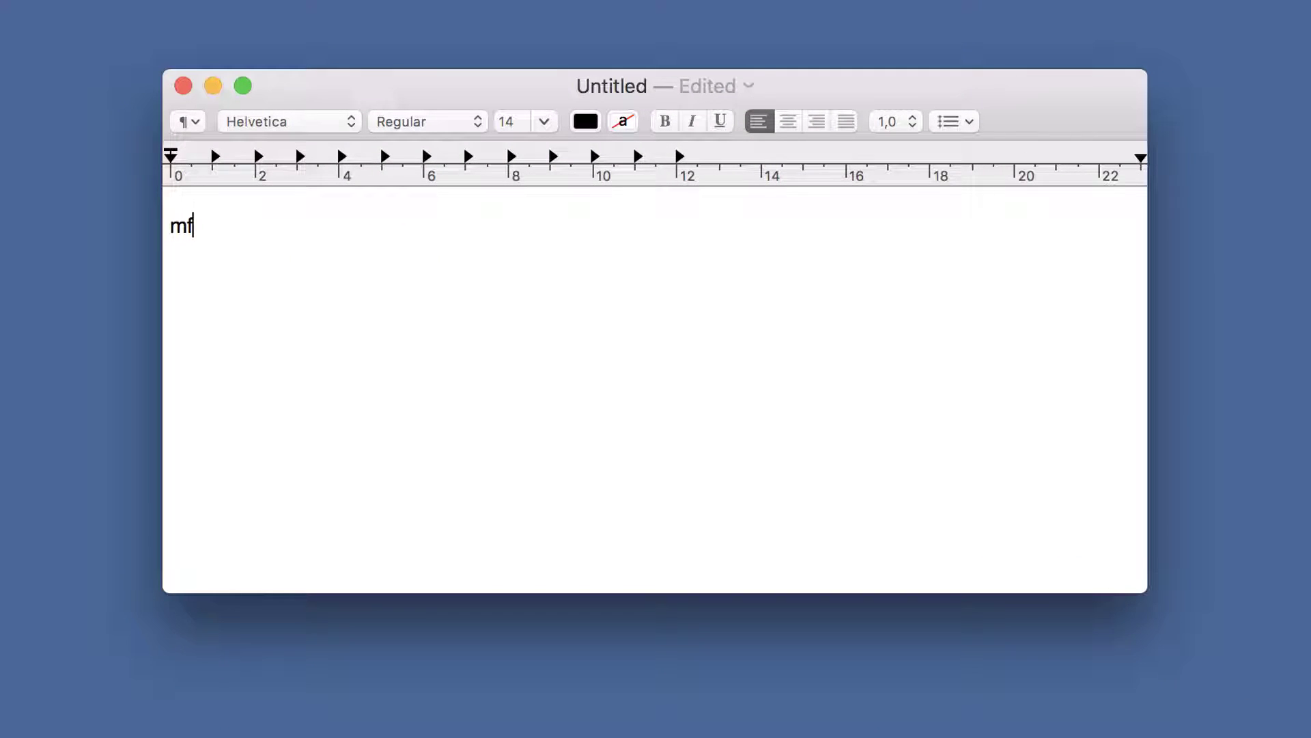
pyautogui.write('p')
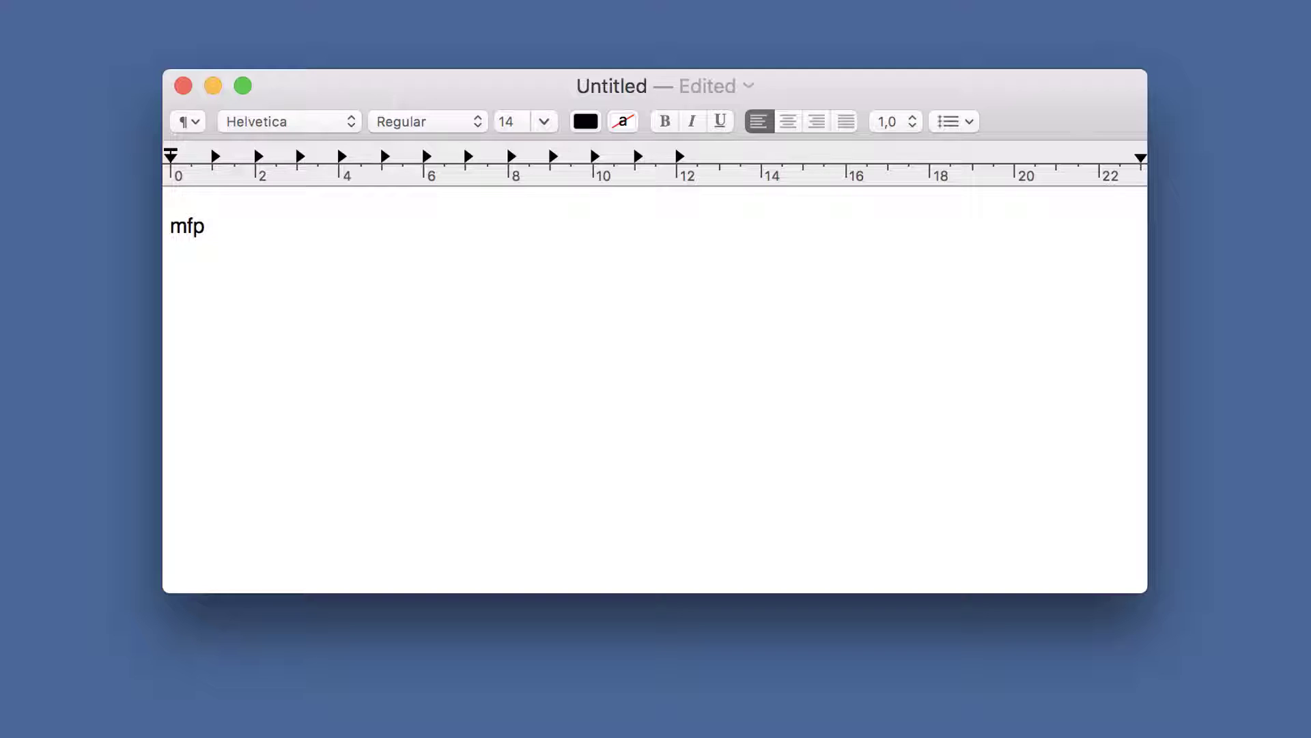
pyautogui.write('My first phrase')
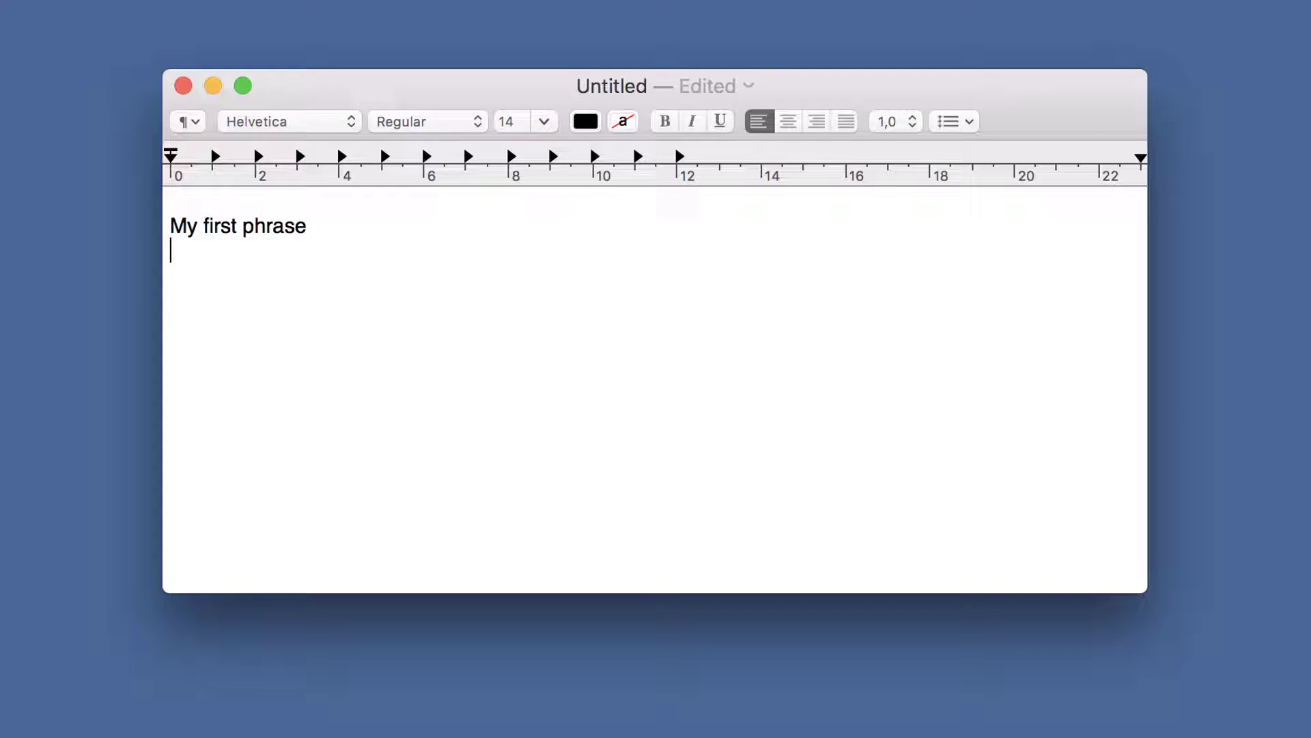
pyautogui.write('My first phrase.')
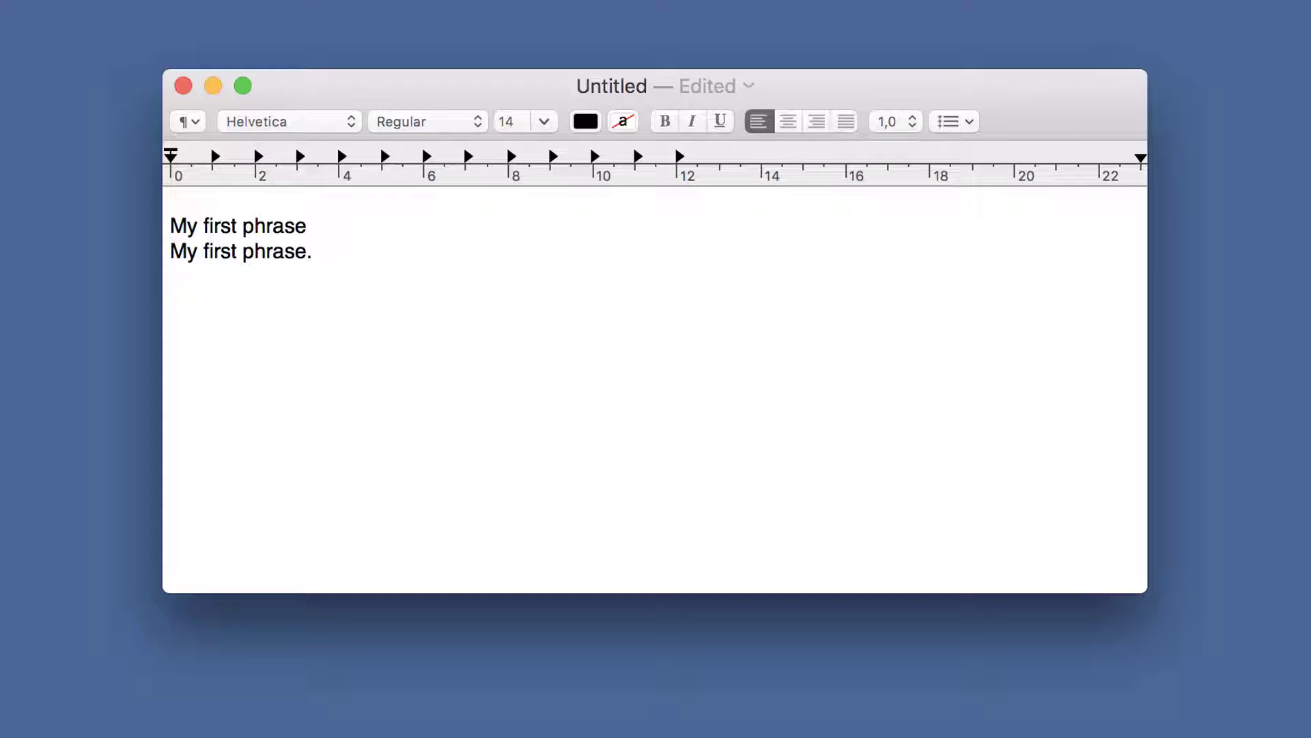
# Expand mfp again into 'My first phrase!' and set the phrase to manual confirmation
pyautogui.write('mfp')
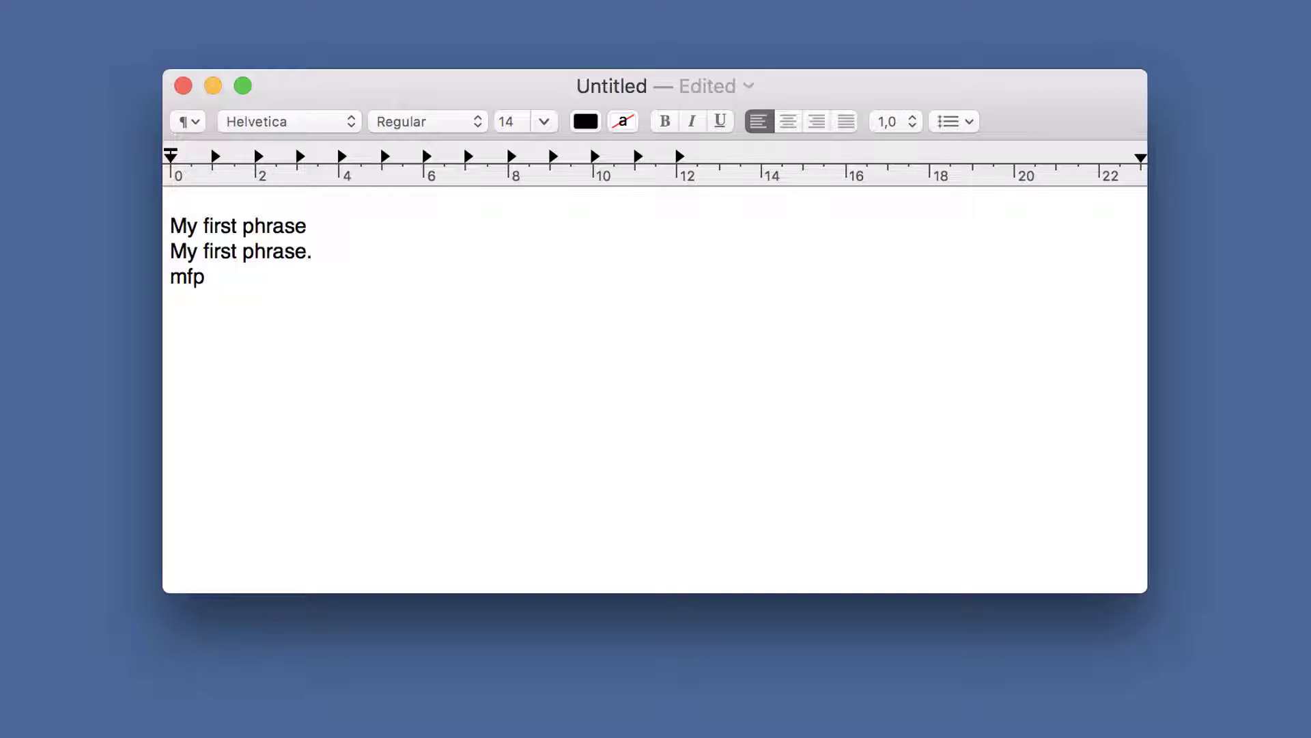
pyautogui.write('My first phrase!')
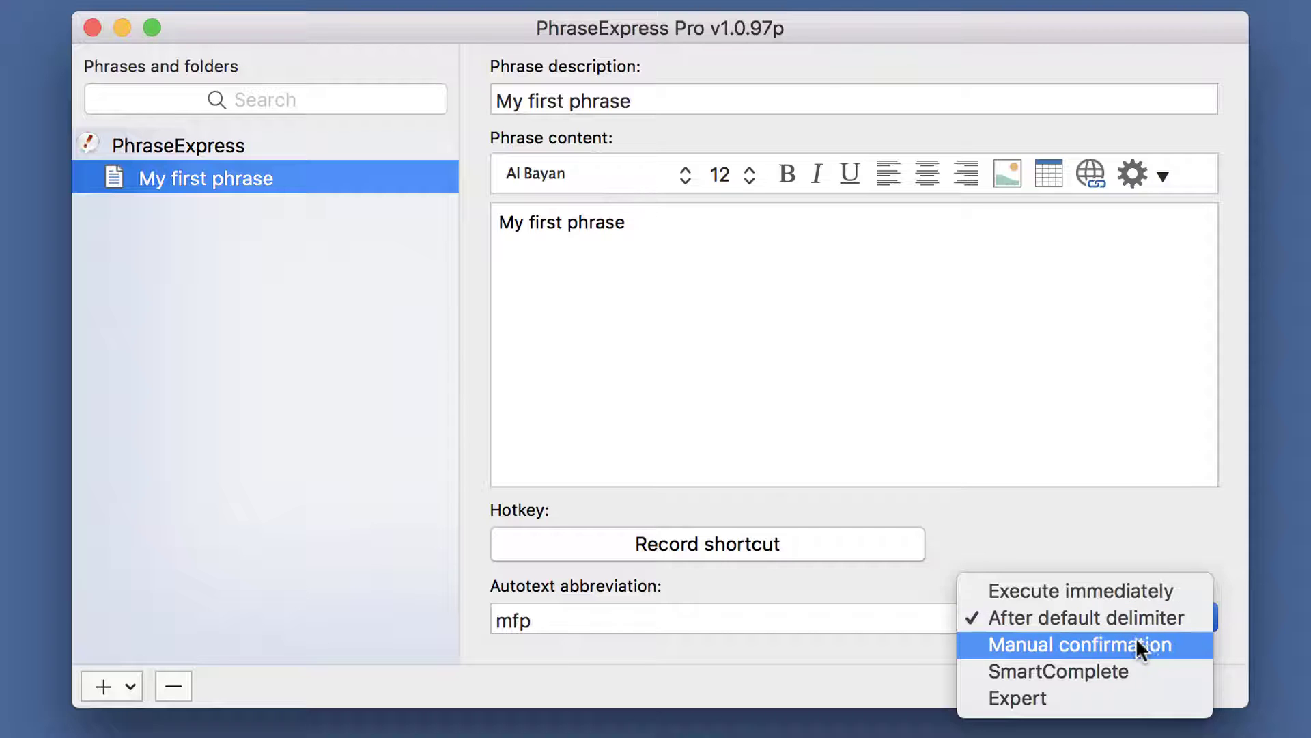
pyautogui.click(1085, 644)
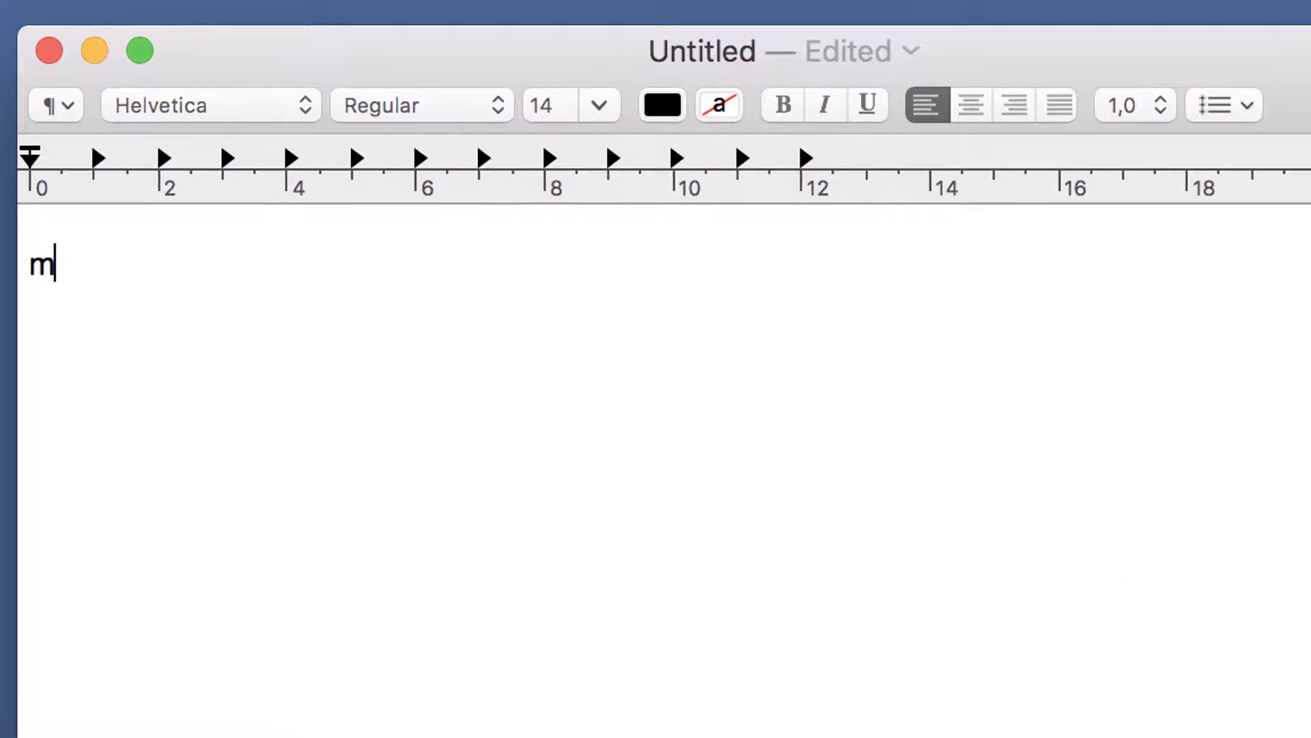
# Confirm the mfp expansion into 'My first phrase' and start a new line below
pyautogui.write('fp')
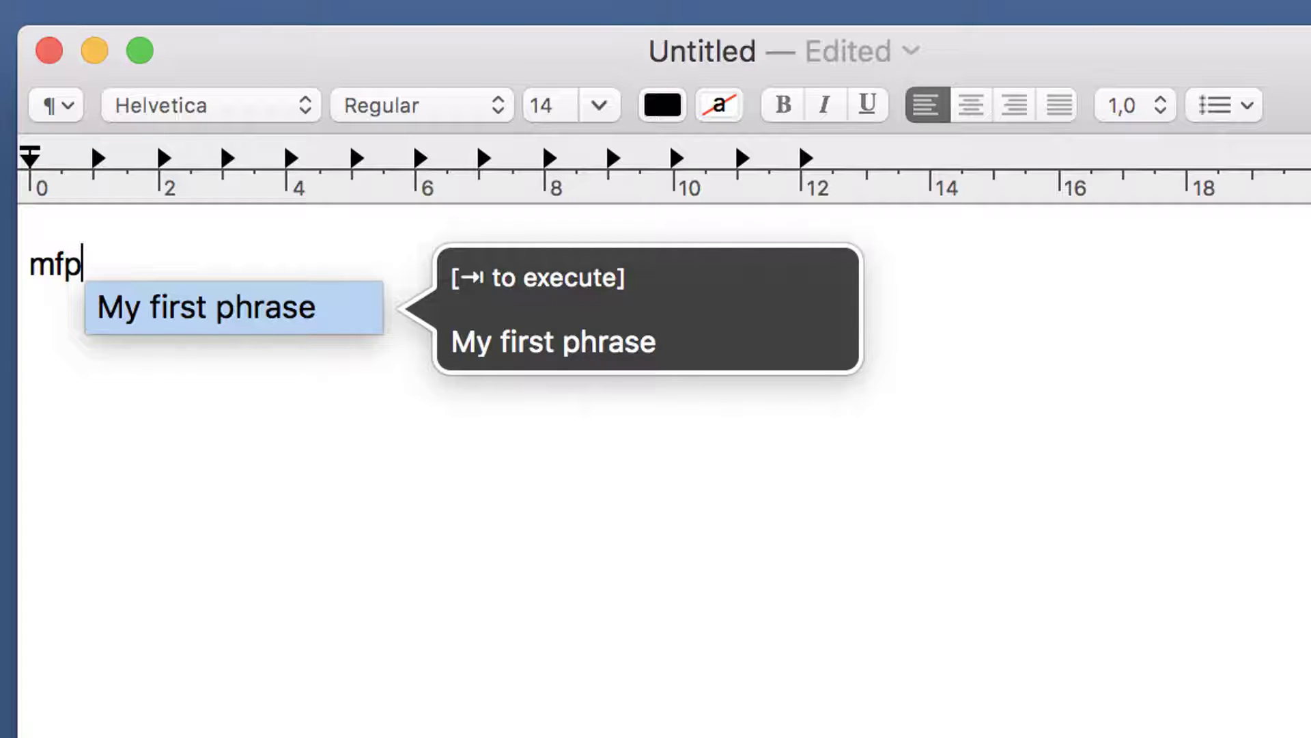
pyautogui.press('Tab')
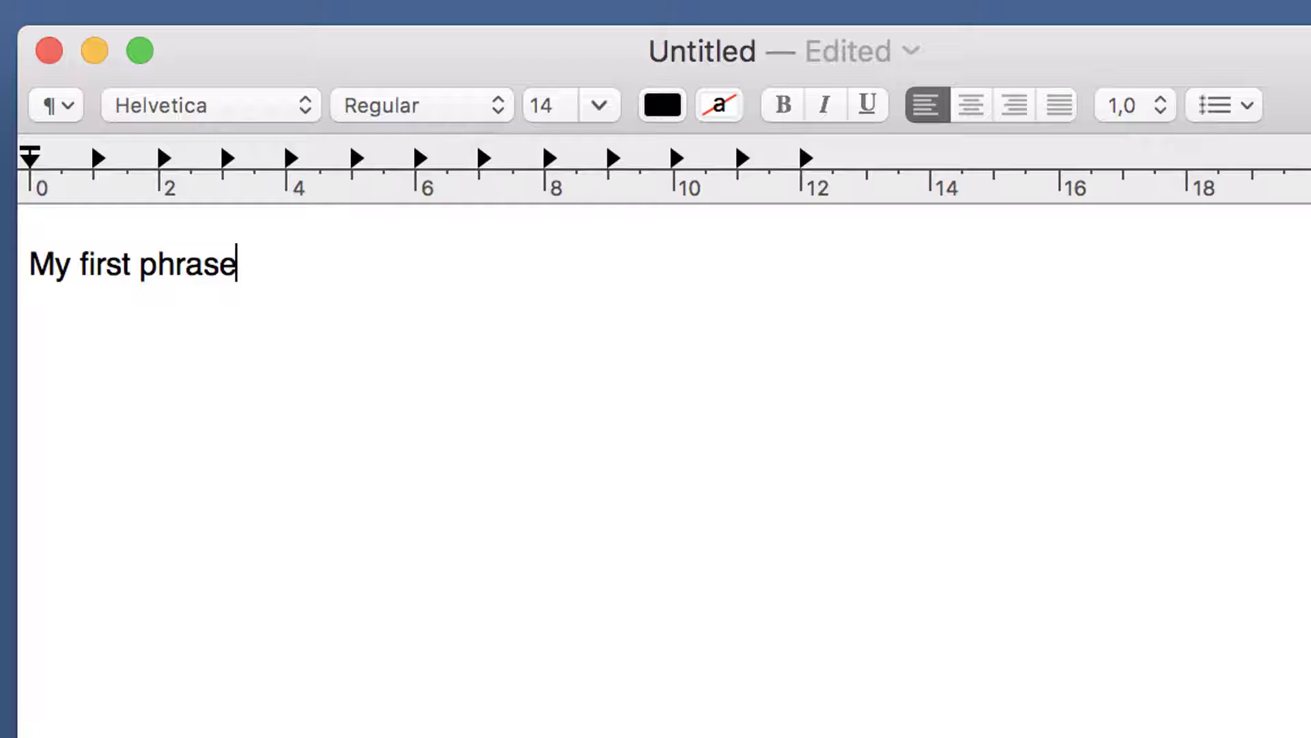
pyautogui.press('Return')
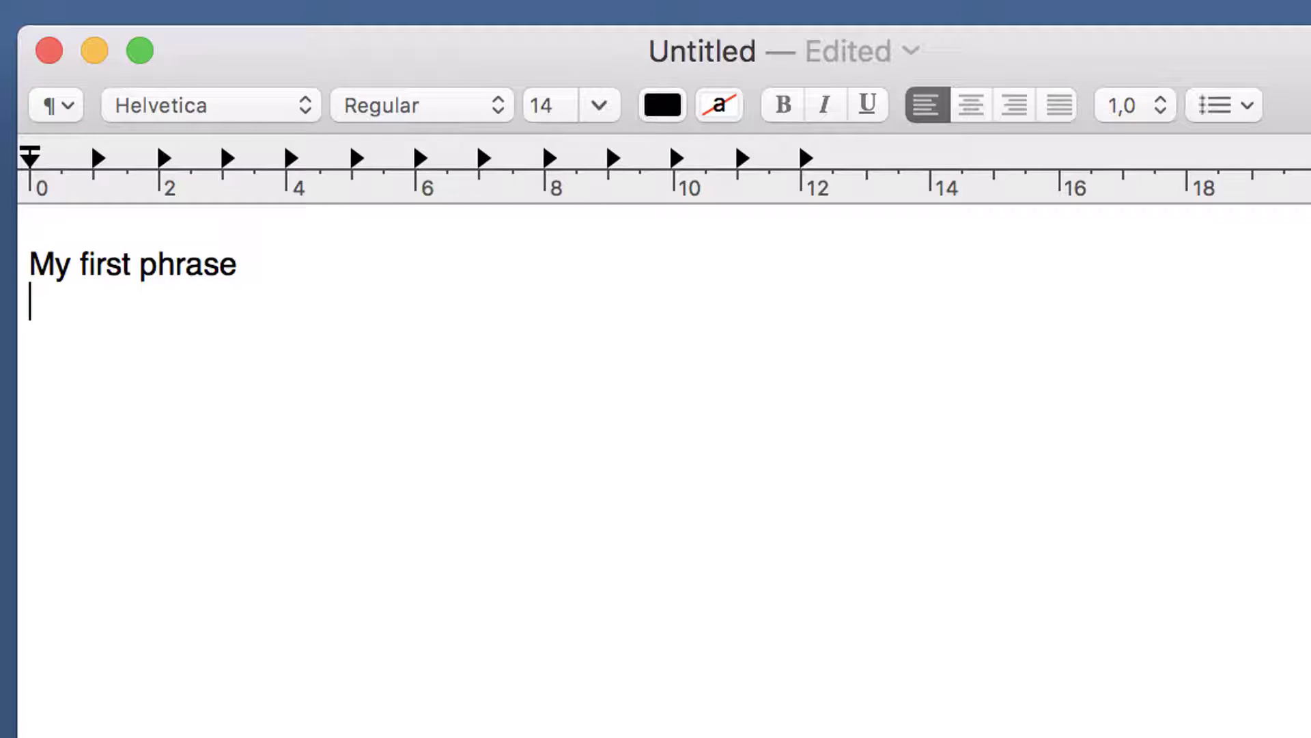
pyautogui.write('mfpf')
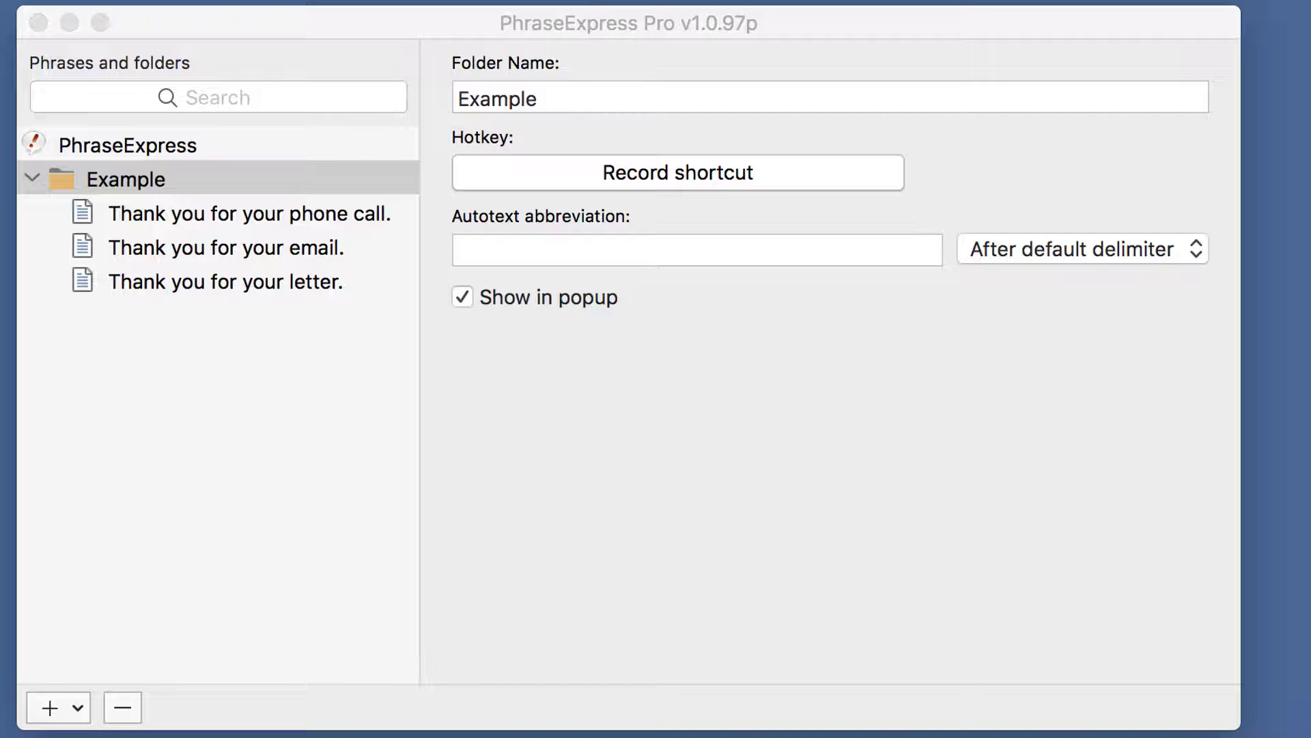
# Switch the Example folder's expansion mode to SmartComplete
pyautogui.click(1081, 250)
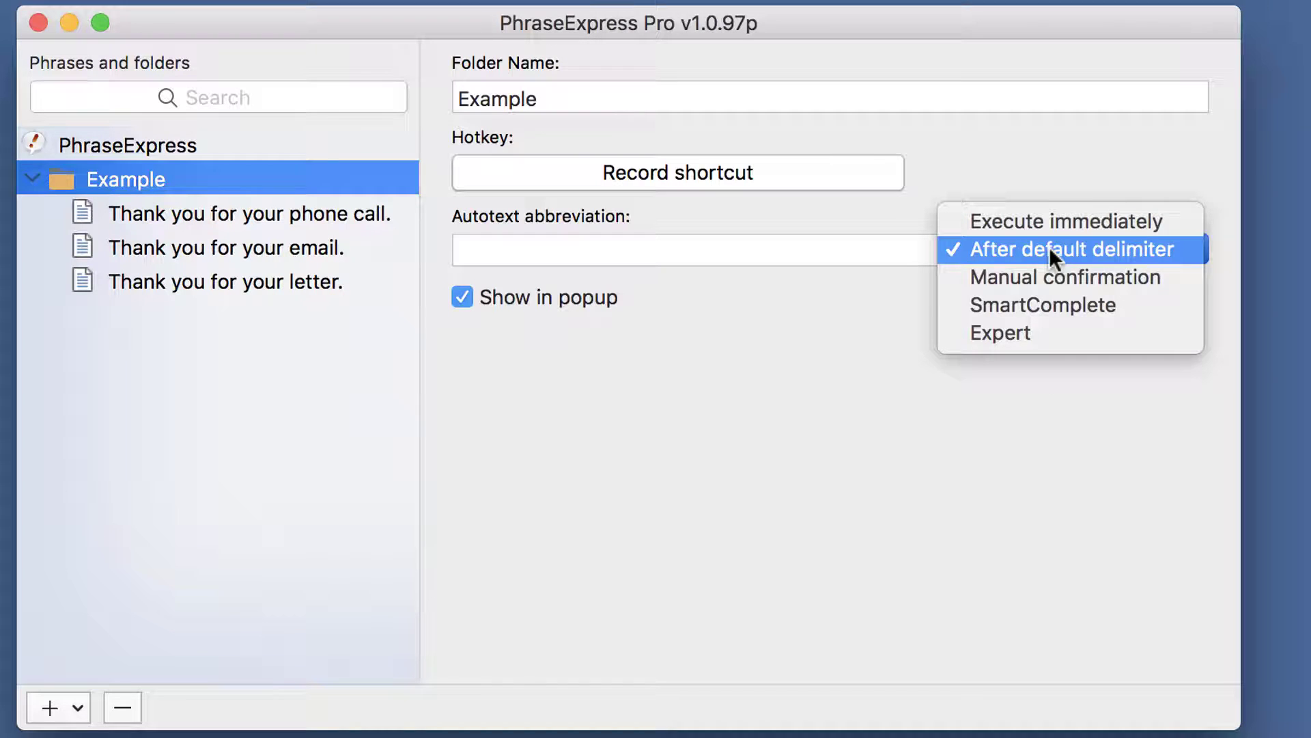
pyautogui.click(1064, 249)
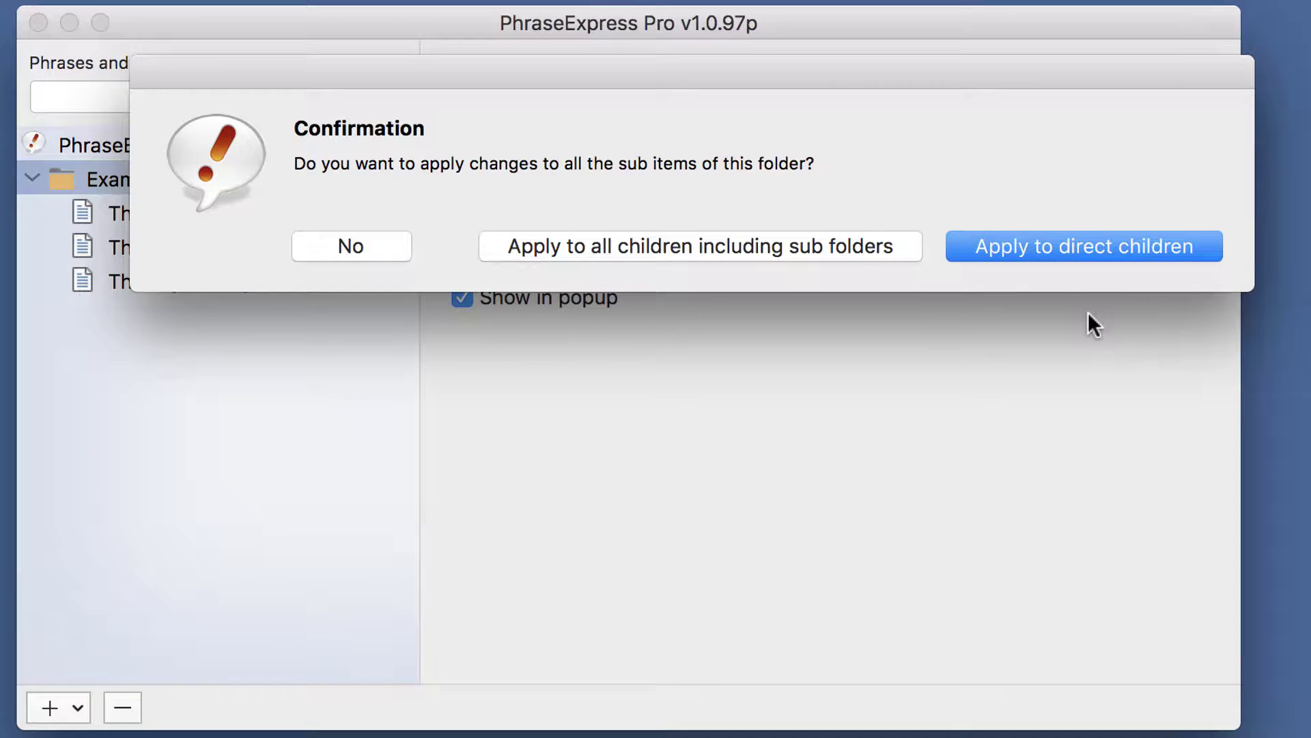
# Apply SmartComplete to the folder's direct children and check the thank-you phrases' settings
pyautogui.click(1084, 246)
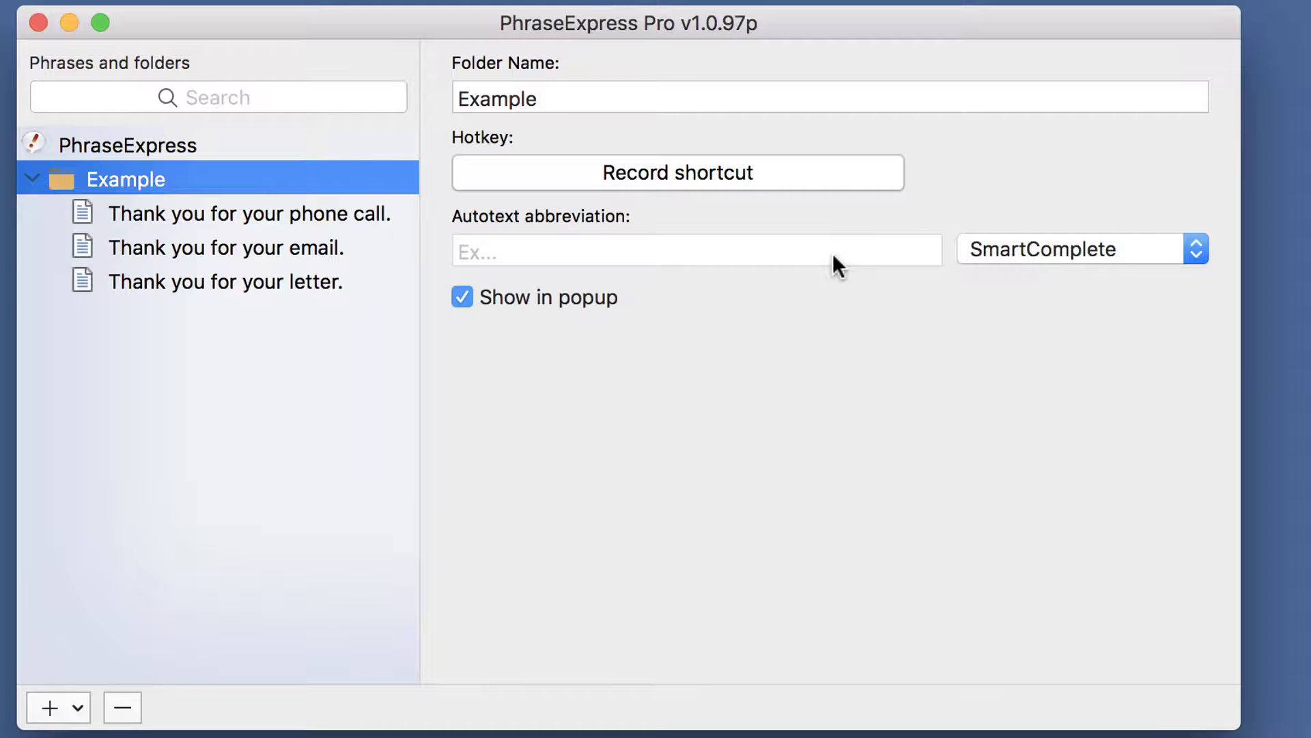
pyautogui.moveTo(334, 236)
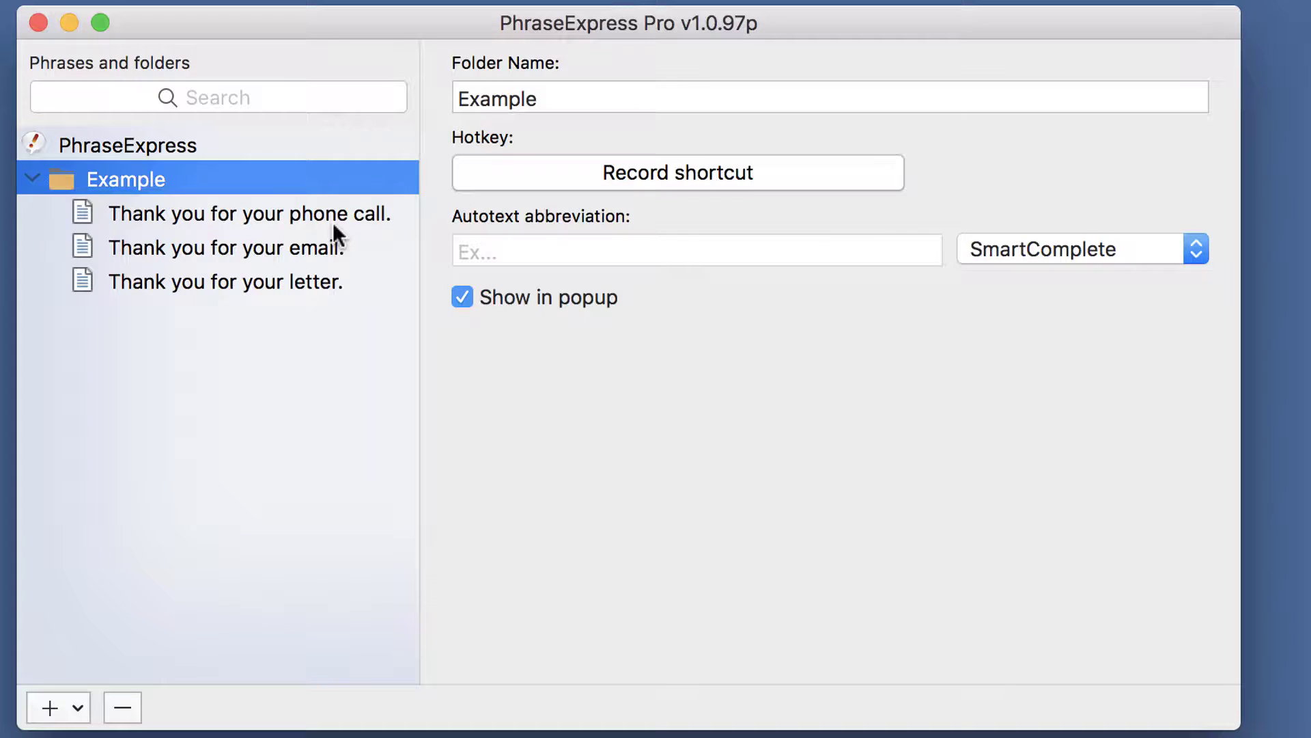
pyautogui.click(226, 248)
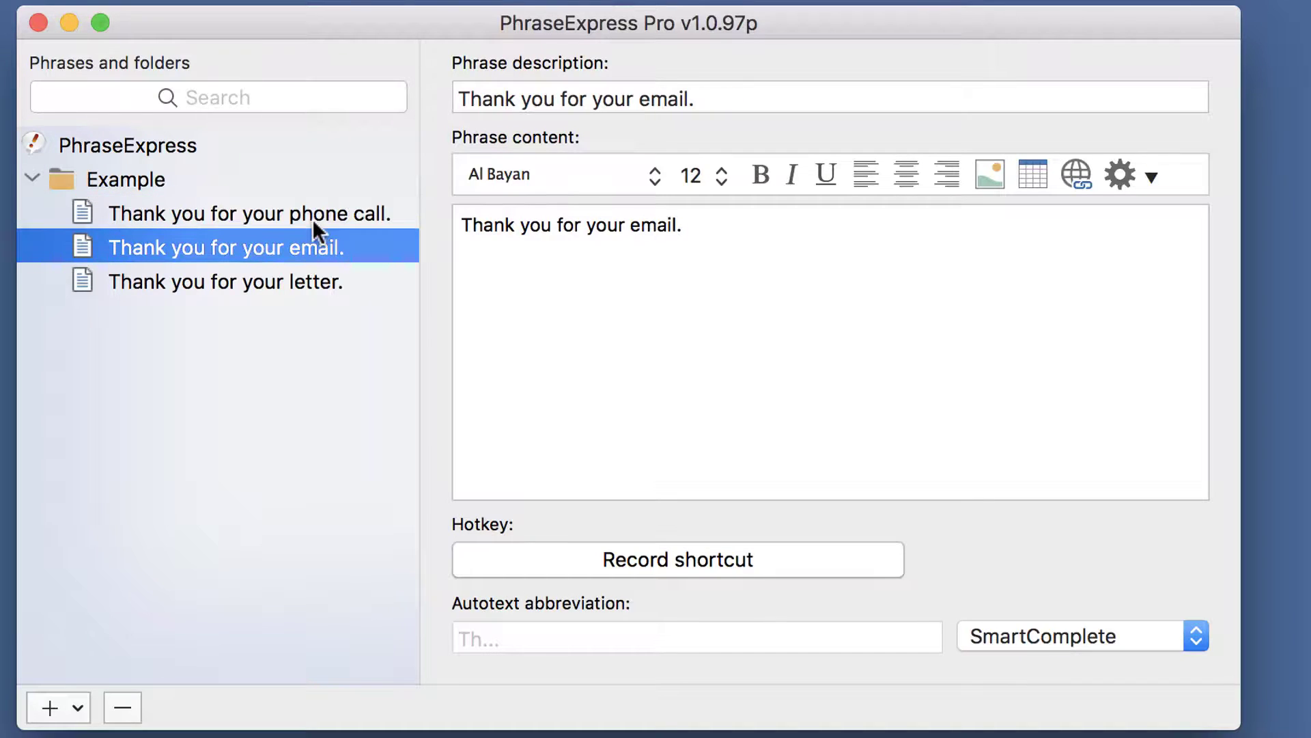
pyautogui.click(225, 281)
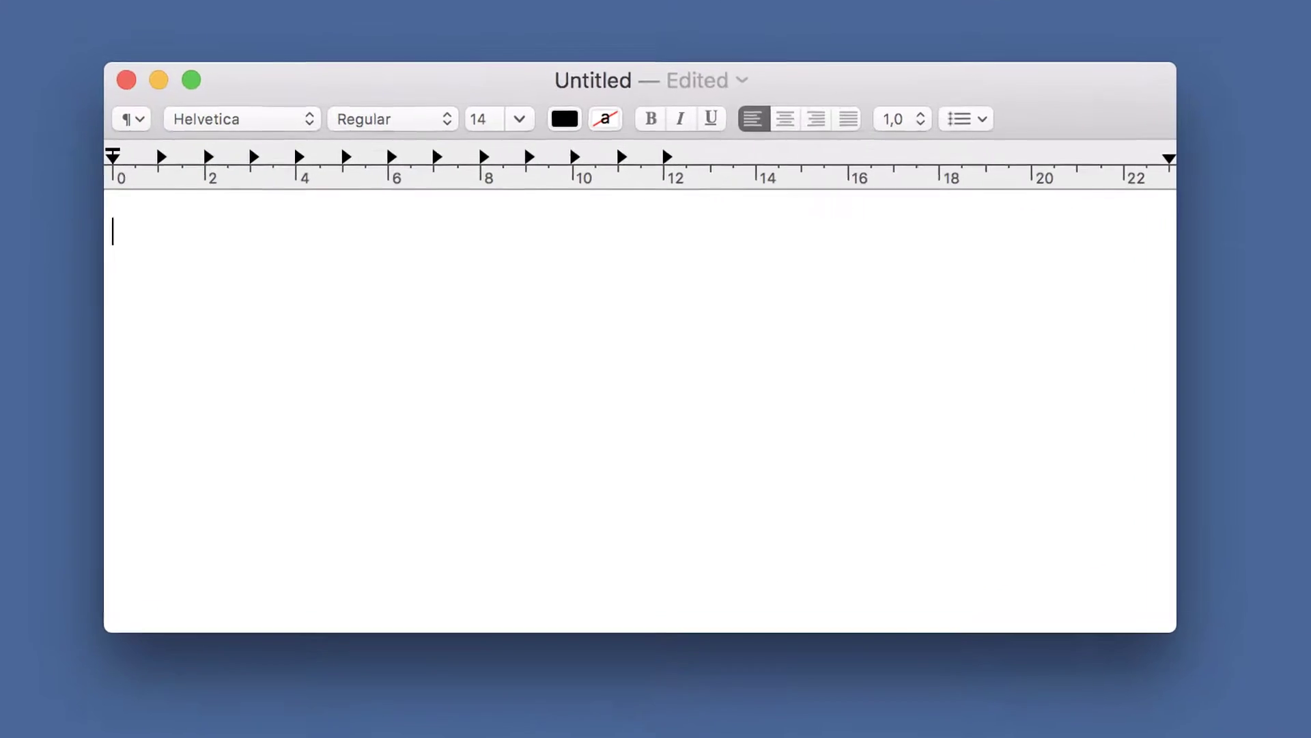
# Type Tha and insert the 'Thank you for your phone call.' suggestion
pyautogui.write('Tha')
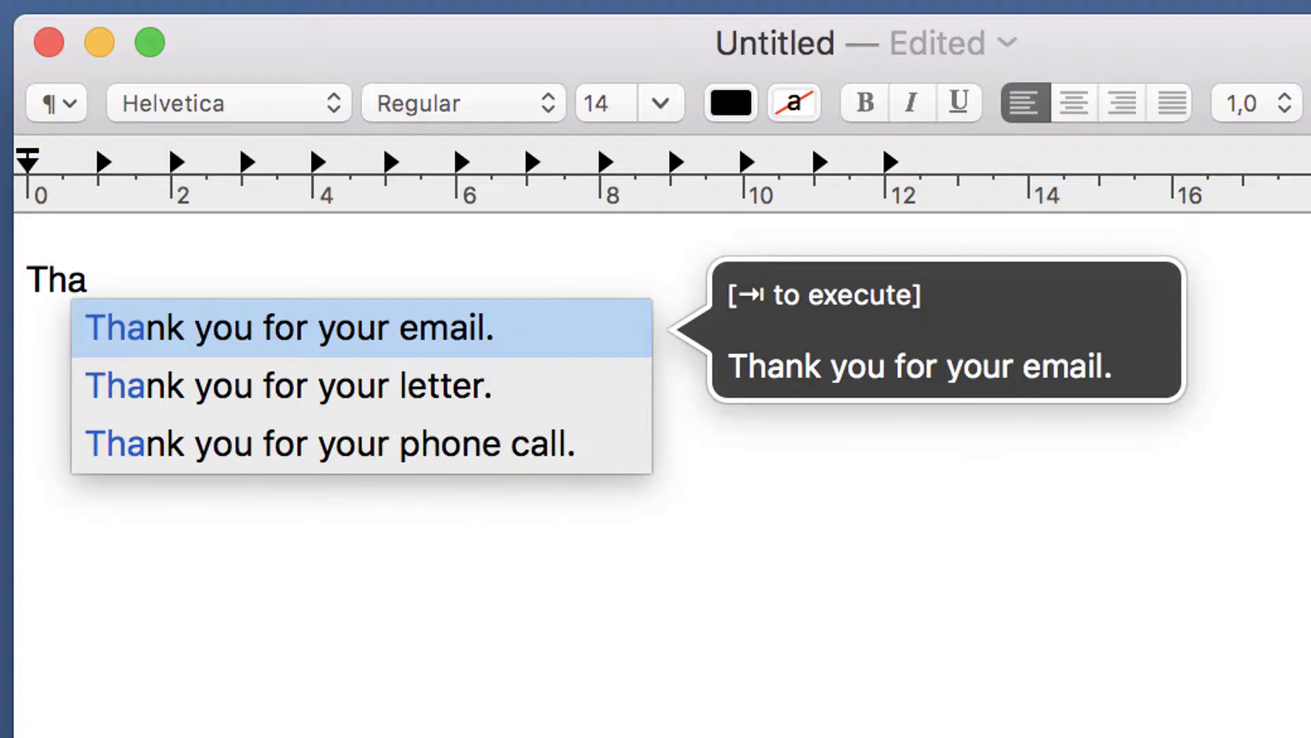
pyautogui.press('Down')
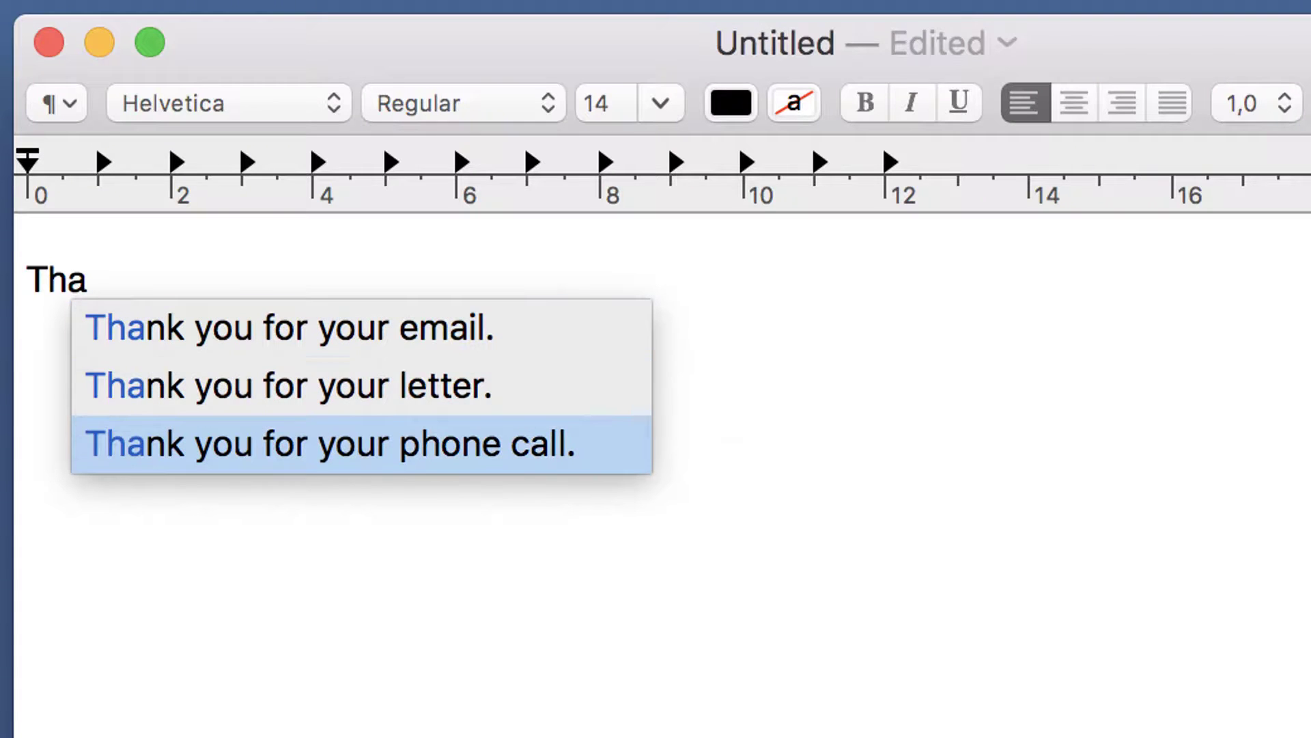
pyautogui.moveTo(327, 442)
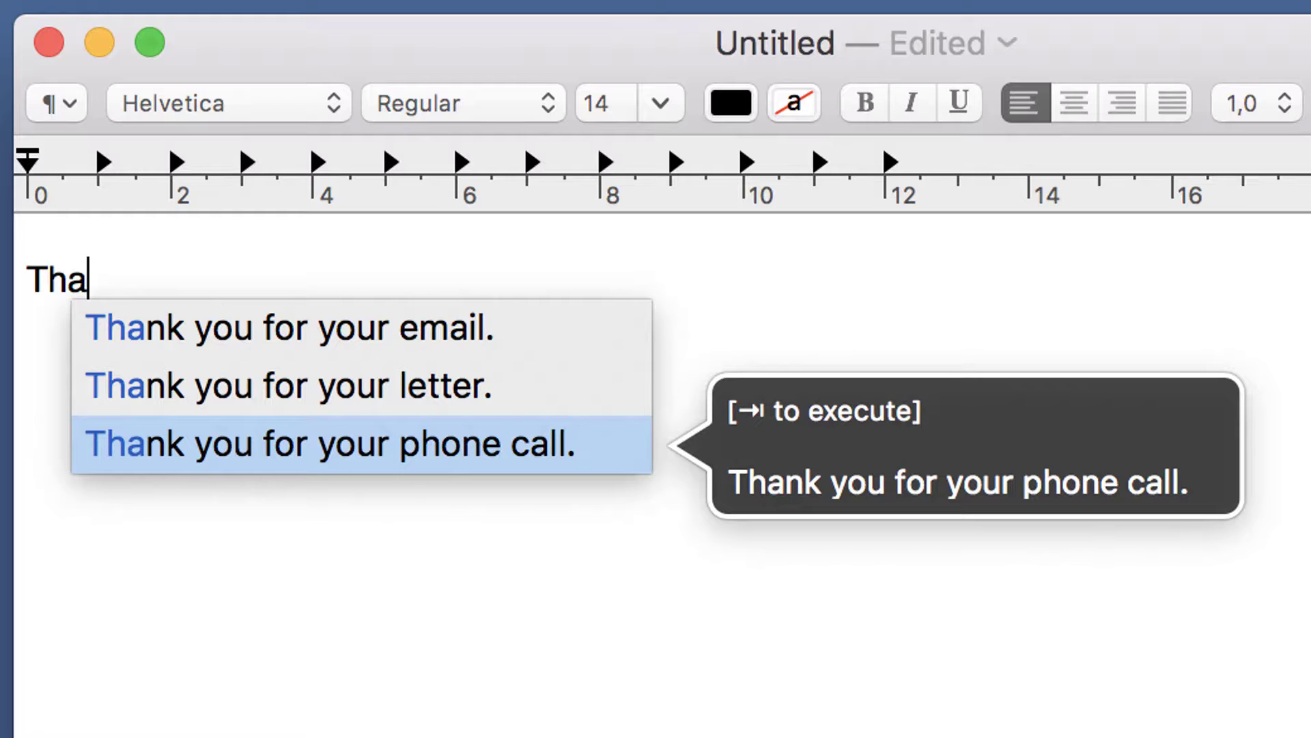
pyautogui.press('Tab')
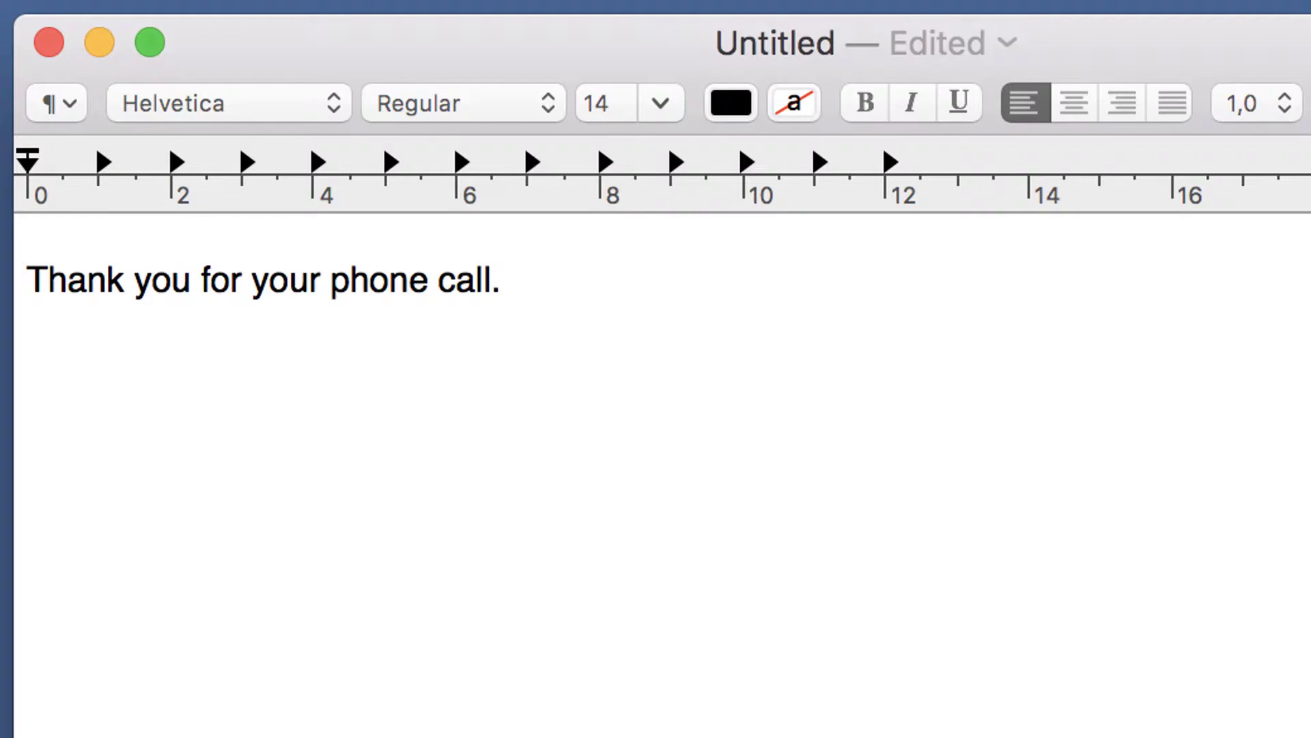